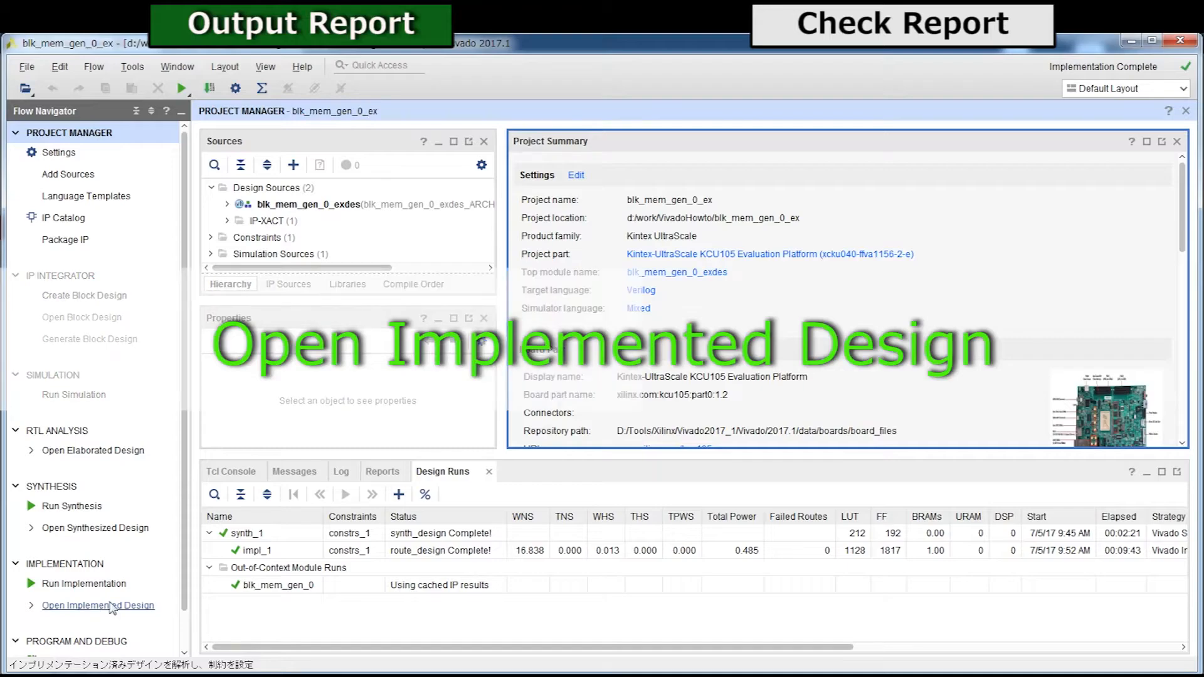
Open the implemented design from the Flow Navigator to show its netlist and floorplan.
{"action": "left_click", "coordinate": [98, 605]}
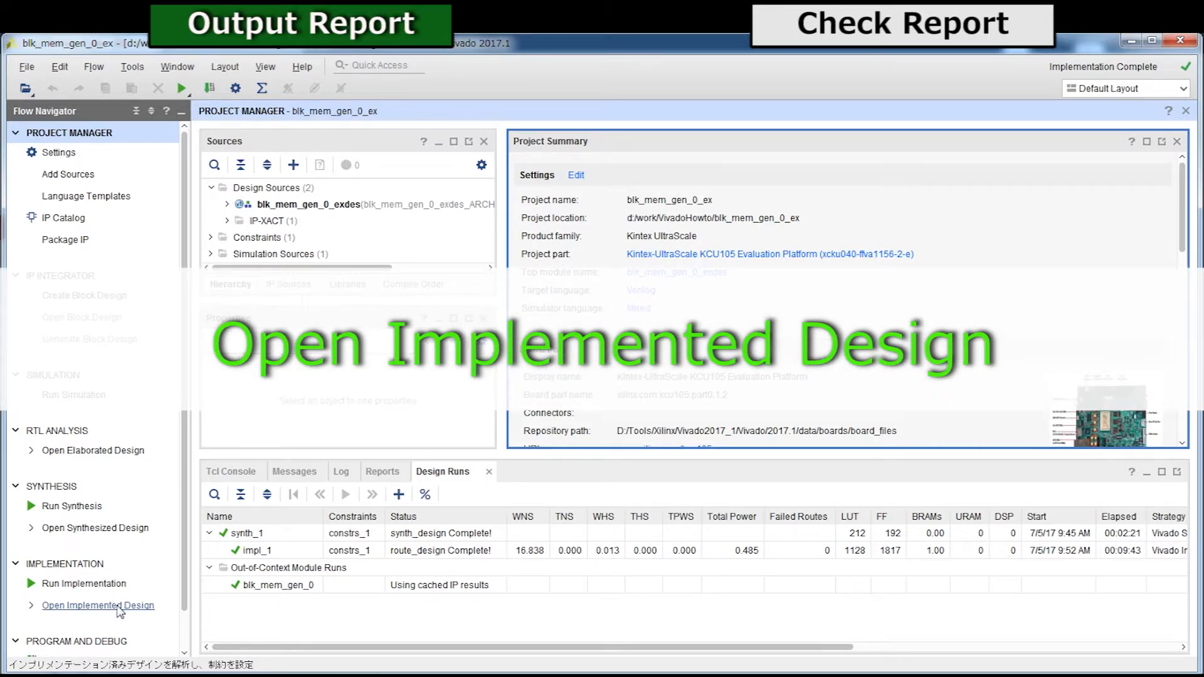
{"action": "left_click", "coordinate": [98, 604]}
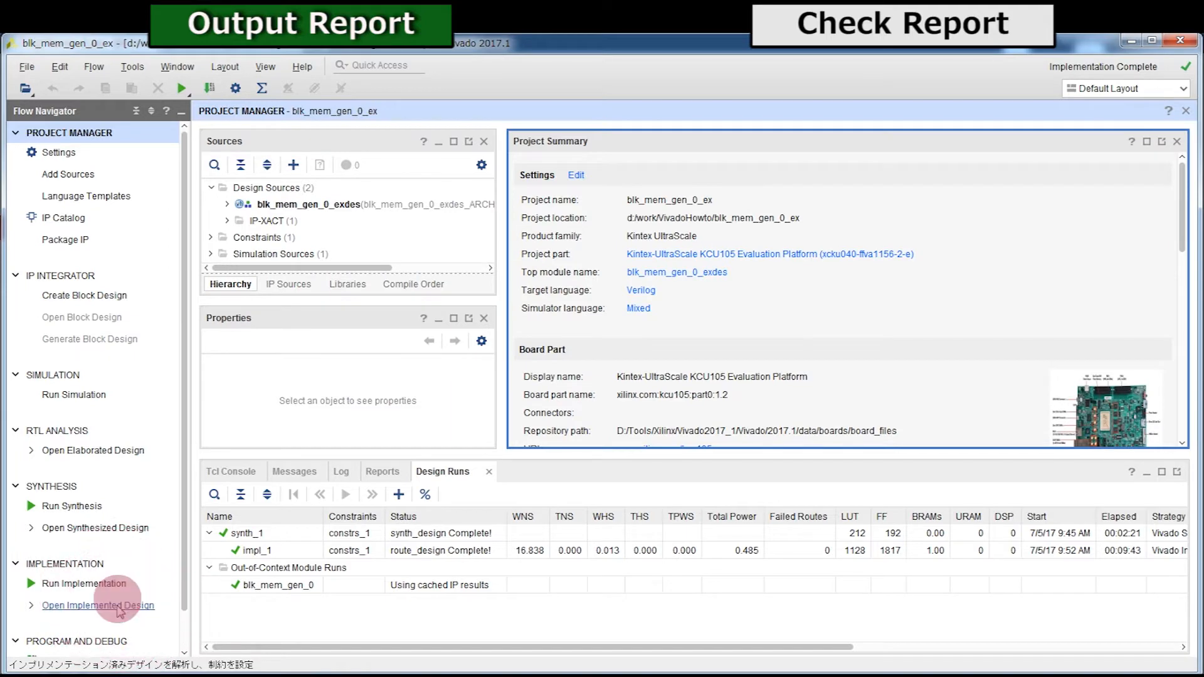
{"action": "left_click", "coordinate": [98, 604]}
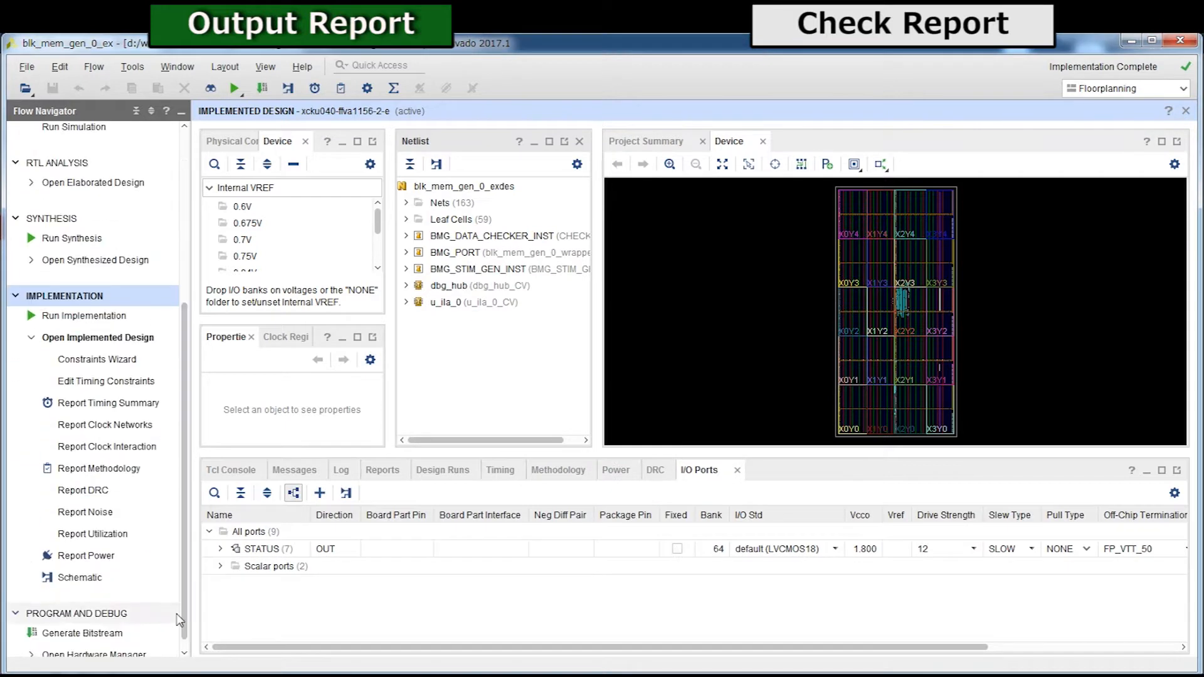
{"action": "mouse_move", "coordinate": [106, 403]}
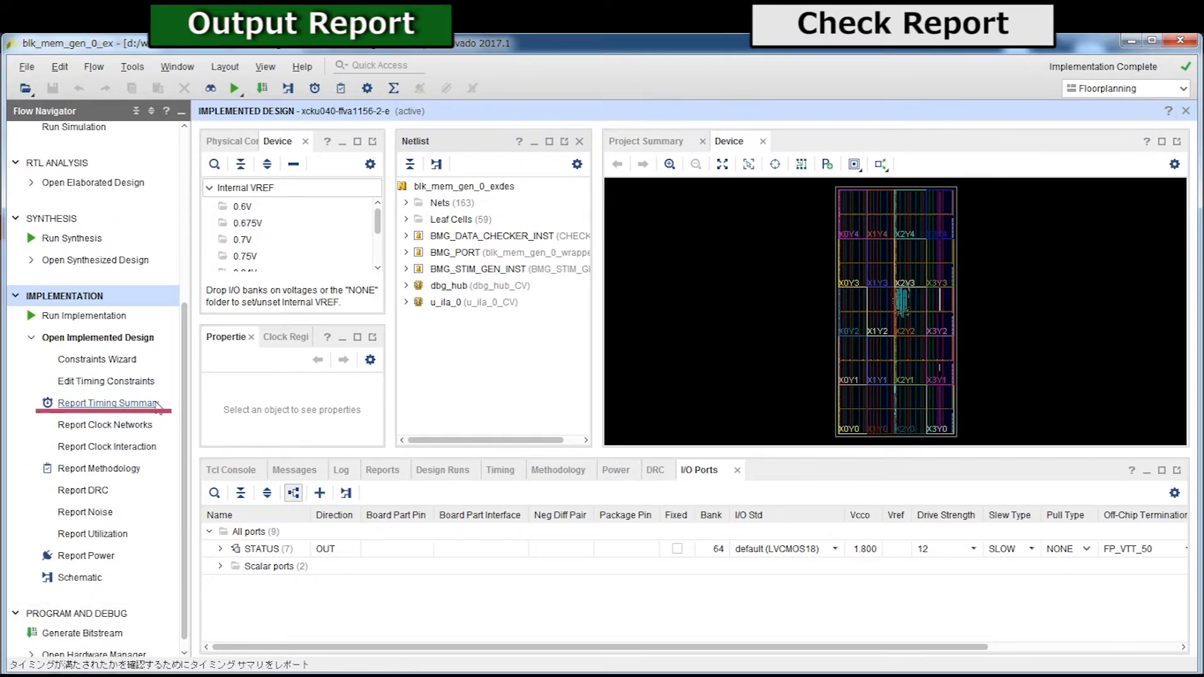
{"action": "mouse_move", "coordinate": [158, 409]}
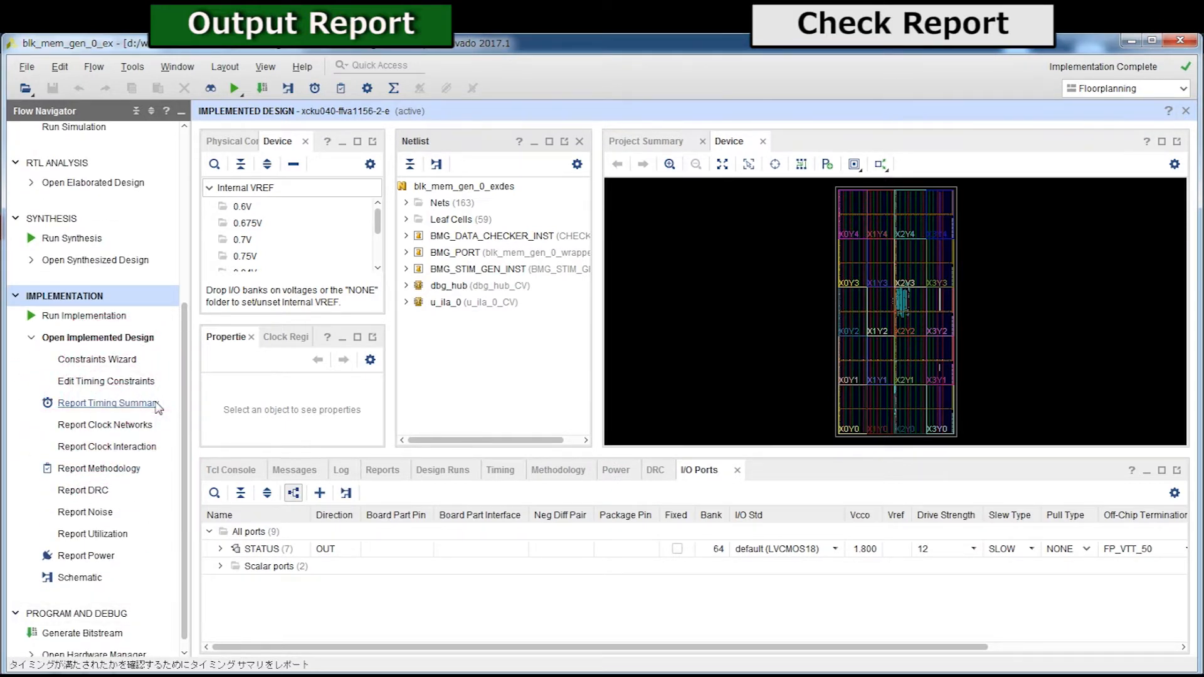
Generate timing summary report timing_1 with the default options.
{"action": "left_click", "coordinate": [109, 403]}
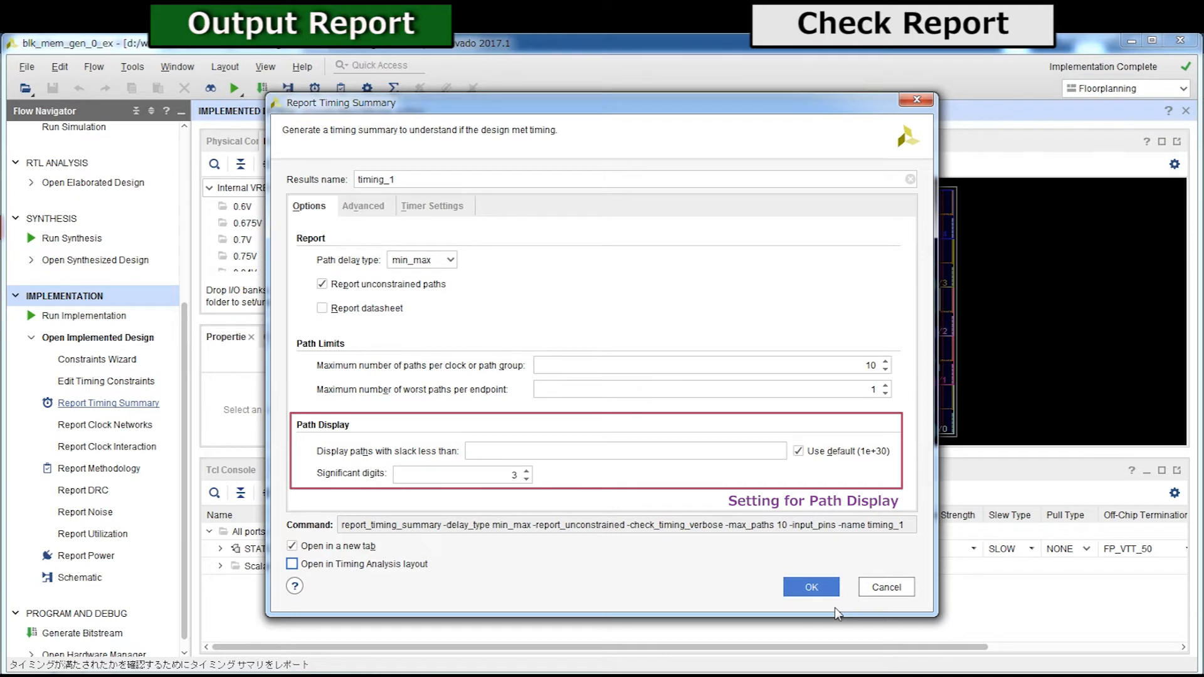
{"action": "left_click", "coordinate": [812, 587]}
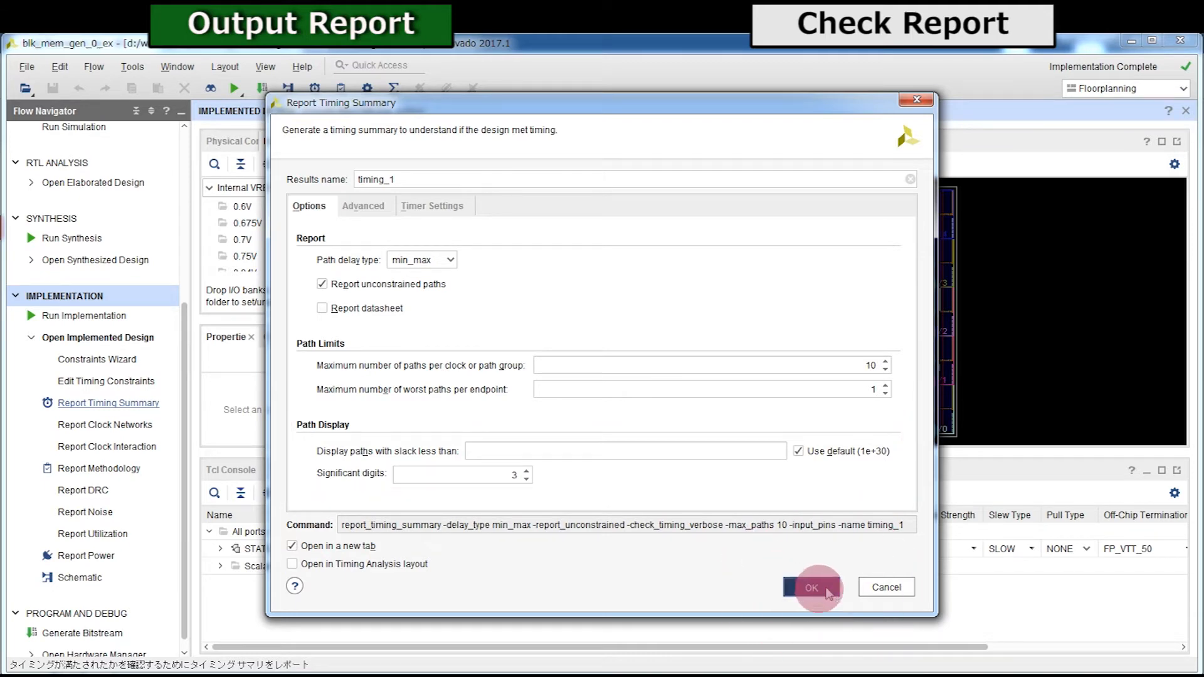
{"action": "left_click", "coordinate": [811, 587]}
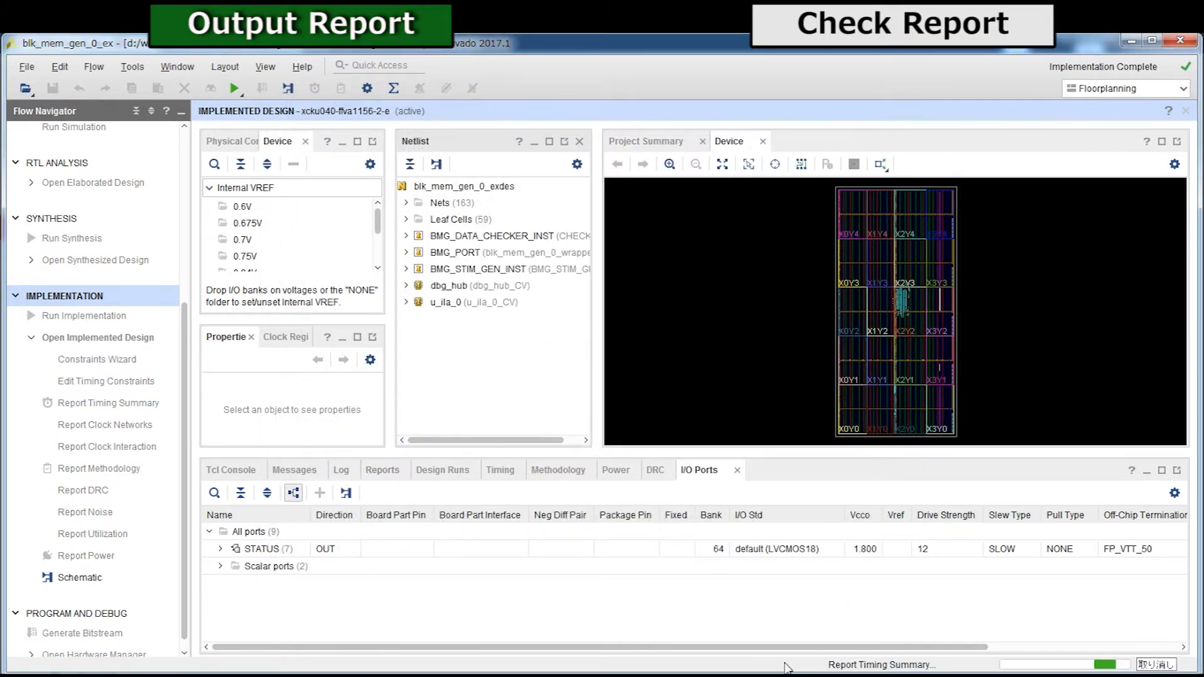
Select Path 1 under Intra-Clock Paths > TS_CLKA > Setup and show its detailed report.
{"action": "left_click", "coordinate": [500, 469]}
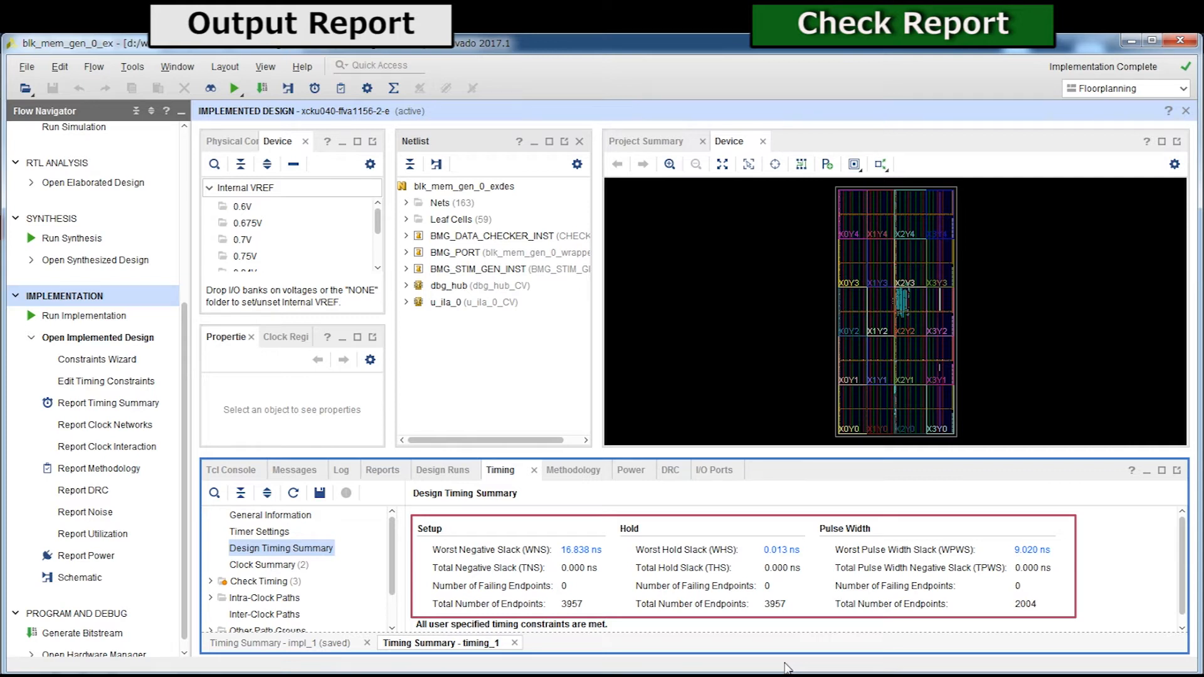
{"action": "scroll", "scroll_direction": "down", "scroll_amount": 3}
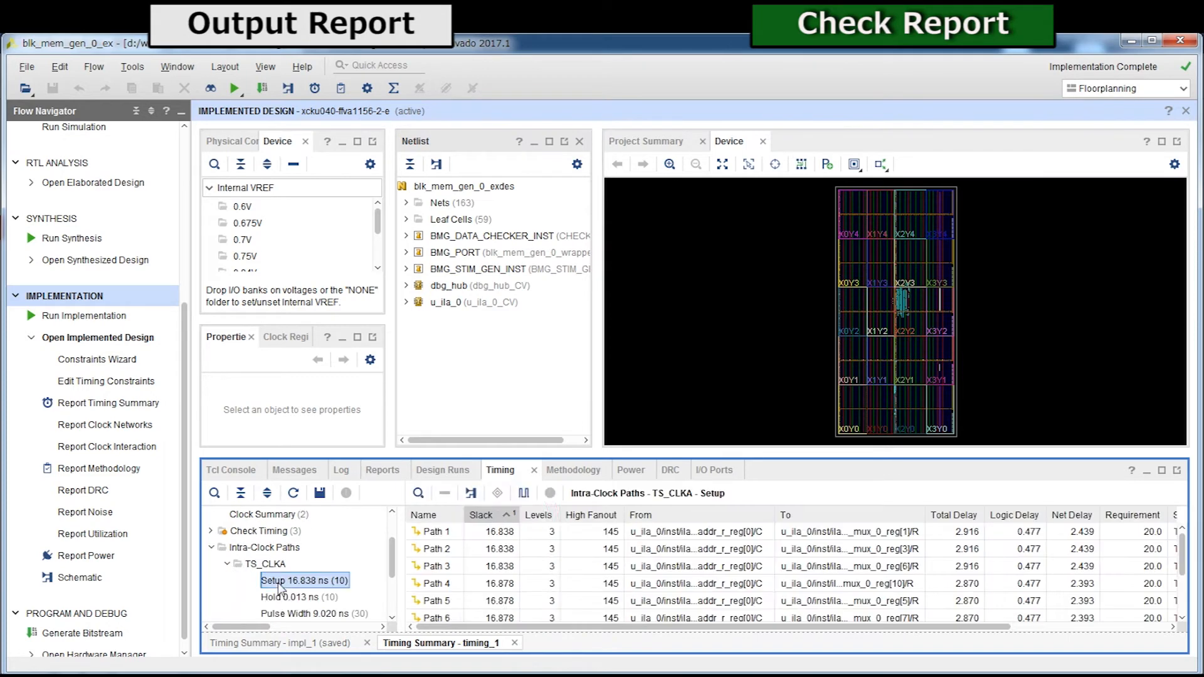
{"action": "left_click", "coordinate": [436, 531]}
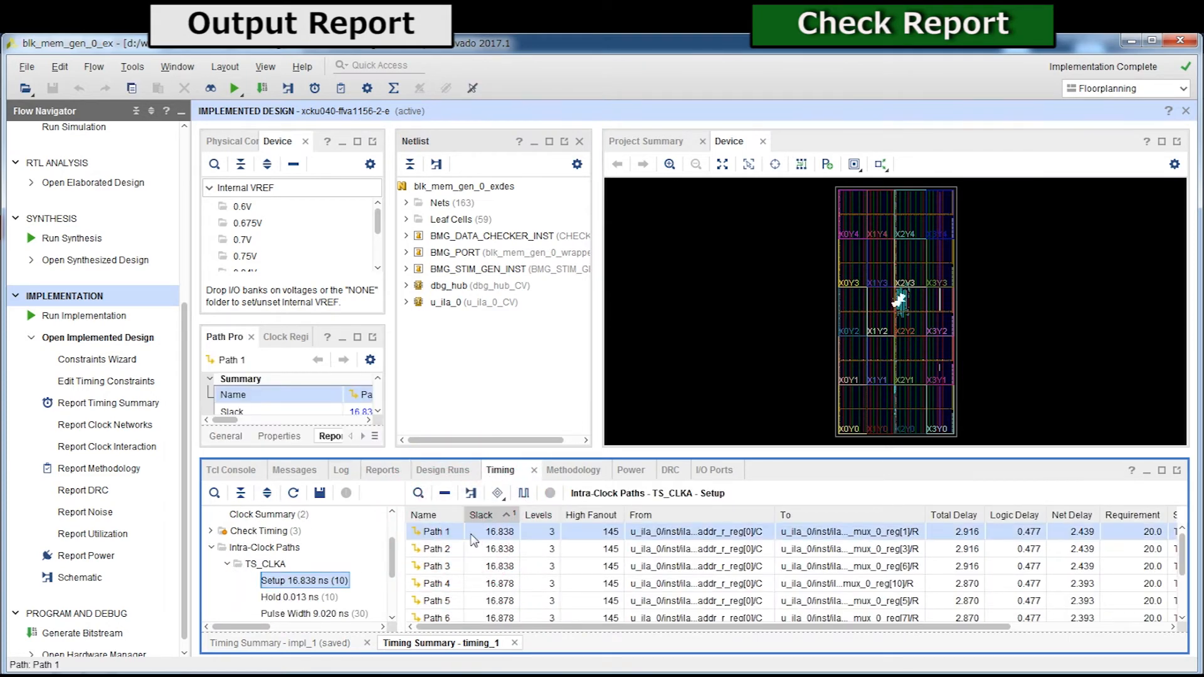
{"action": "double_click", "coordinate": [440, 532]}
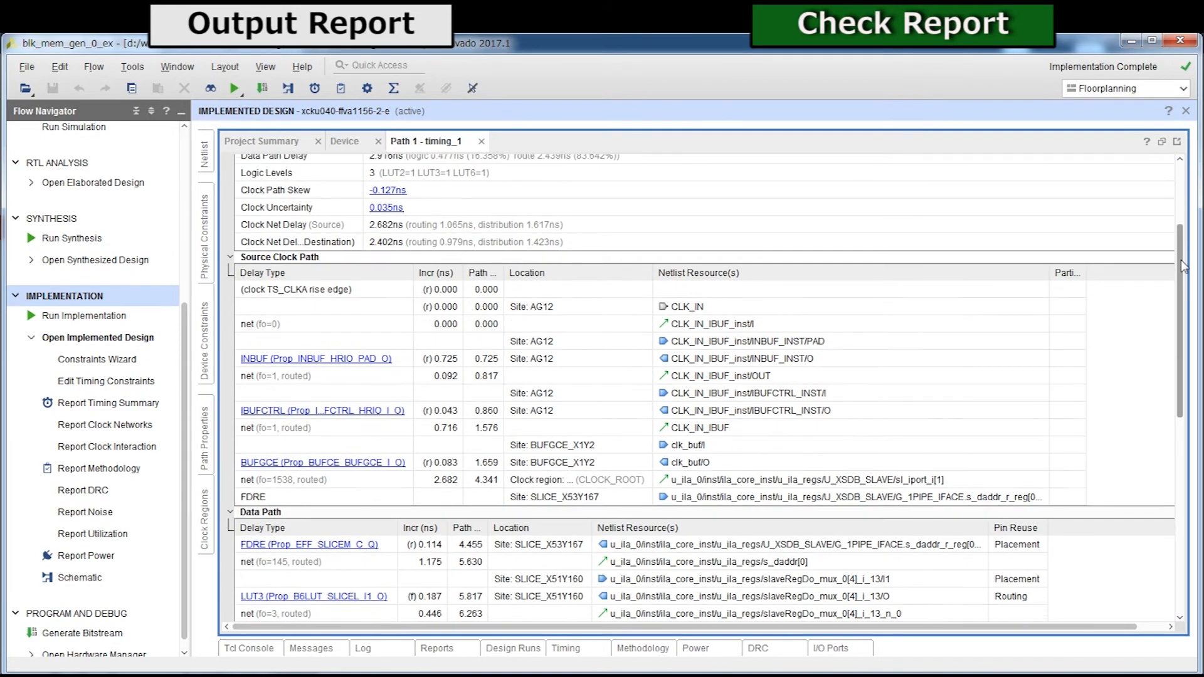
Display the schematic of Path 1's cells and nets from source to destination register.
{"action": "scroll", "scroll_direction": "down", "scroll_amount": 3}
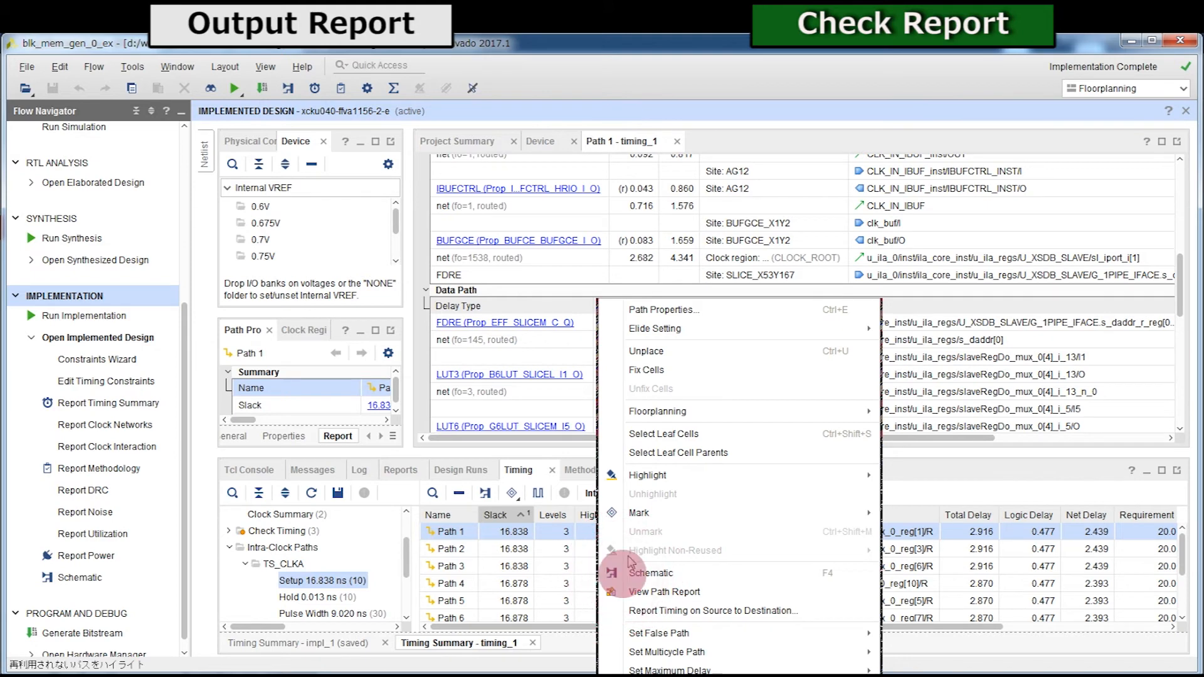
{"action": "left_click", "coordinate": [649, 572]}
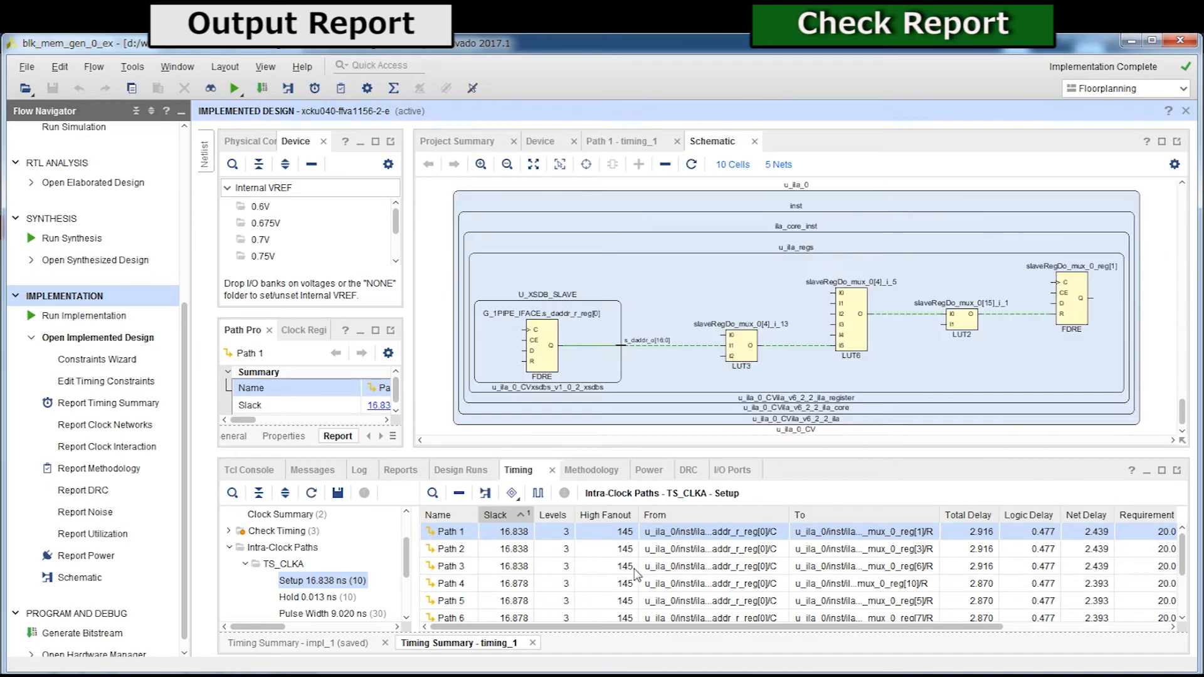